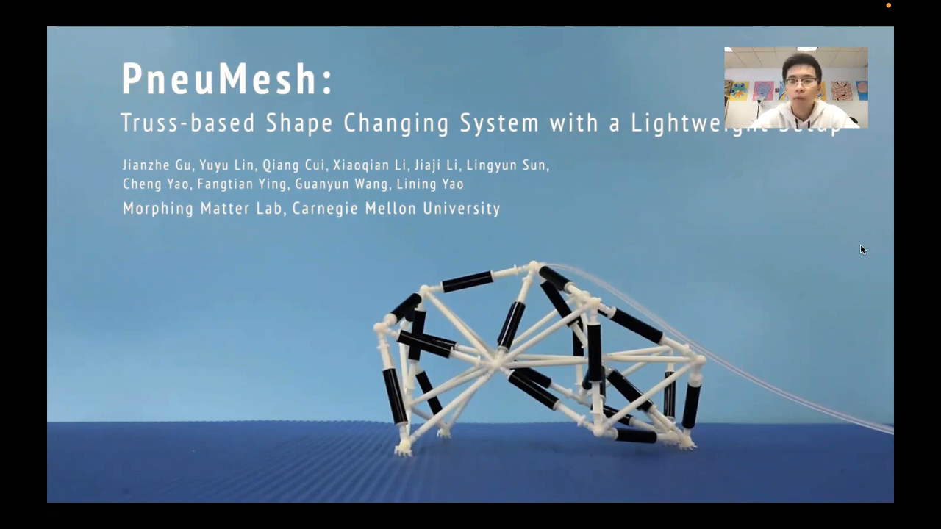
Advance from the PneuMesh title slide to the Related Work slide with the Architecture example.
{"action": "key", "text": "Right"}
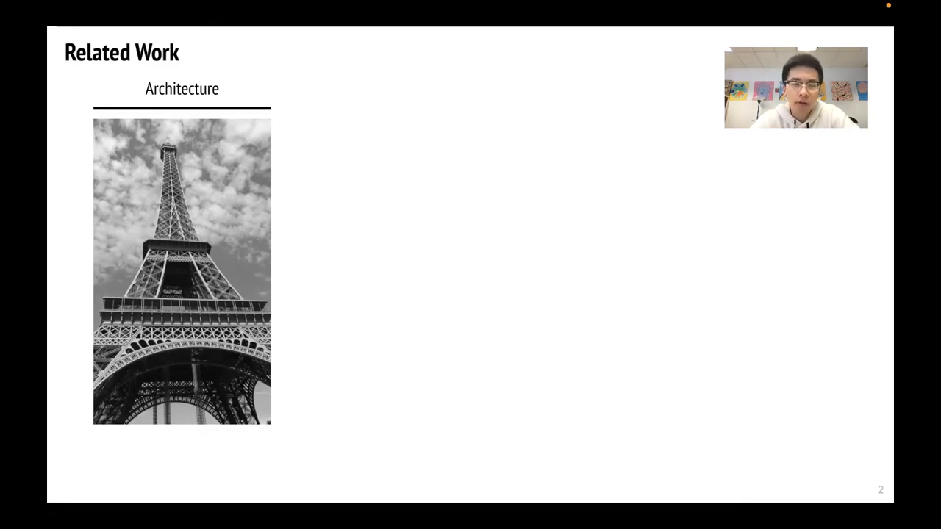
Reveal the Astronautics related-work example, the NASA Space Crane Arm truss.
{"action": "key", "text": "right"}
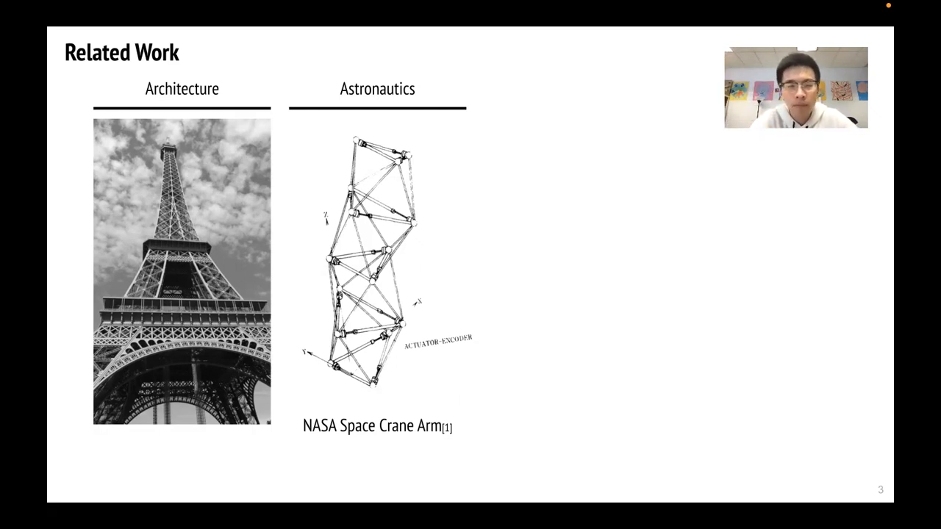
{"action": "key", "text": "right"}
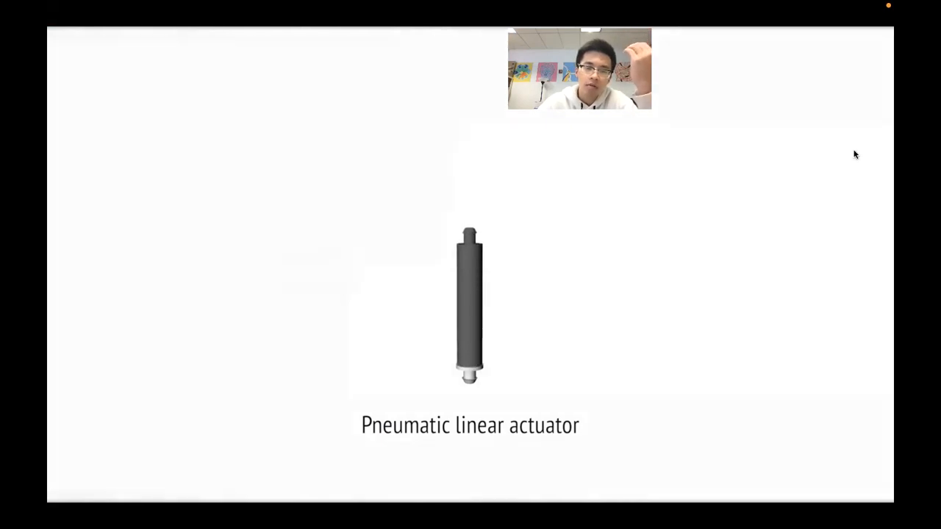
Advance past the pneumatic linear actuator slide to the channel-actuation geometries slide.
{"action": "key", "text": "Right"}
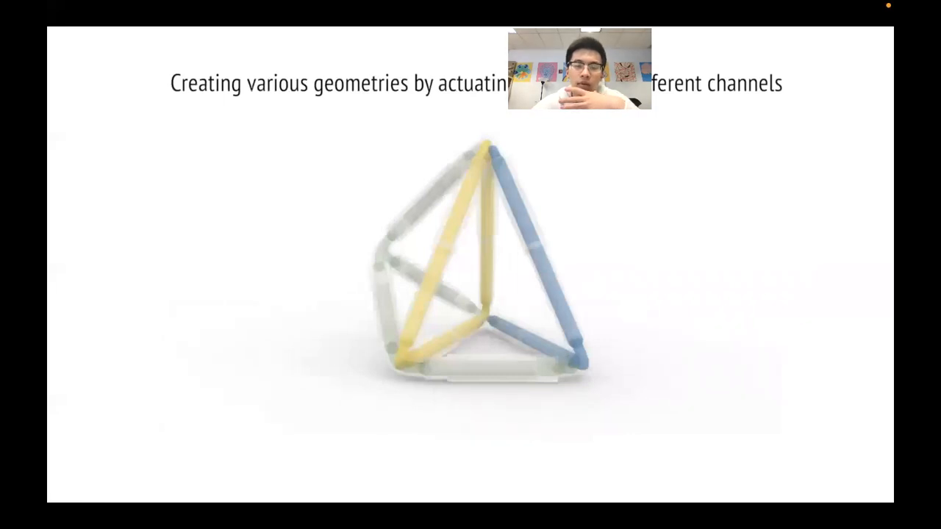
{"action": "mouse_move", "coordinate": [708, 339]}
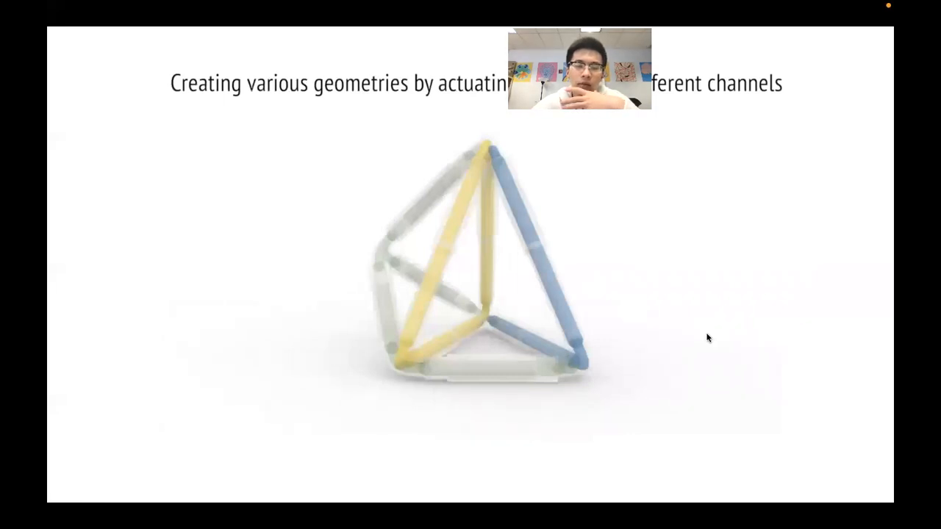